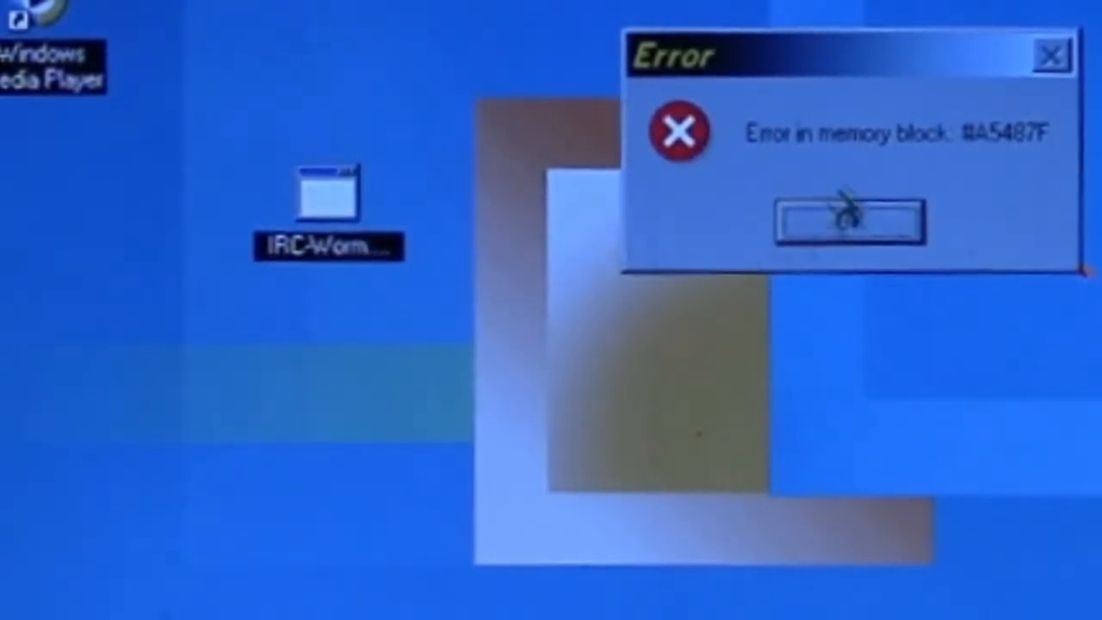
{"action": "mouse_move", "coordinate": [999, 207]}
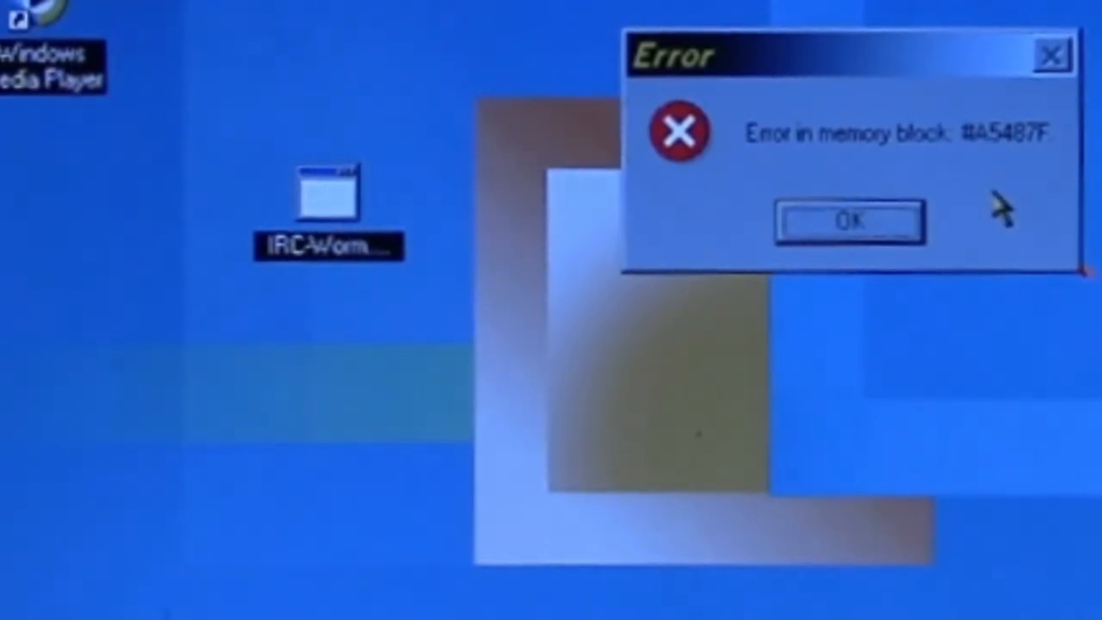
{"action": "mouse_move", "coordinate": [978, 172]}
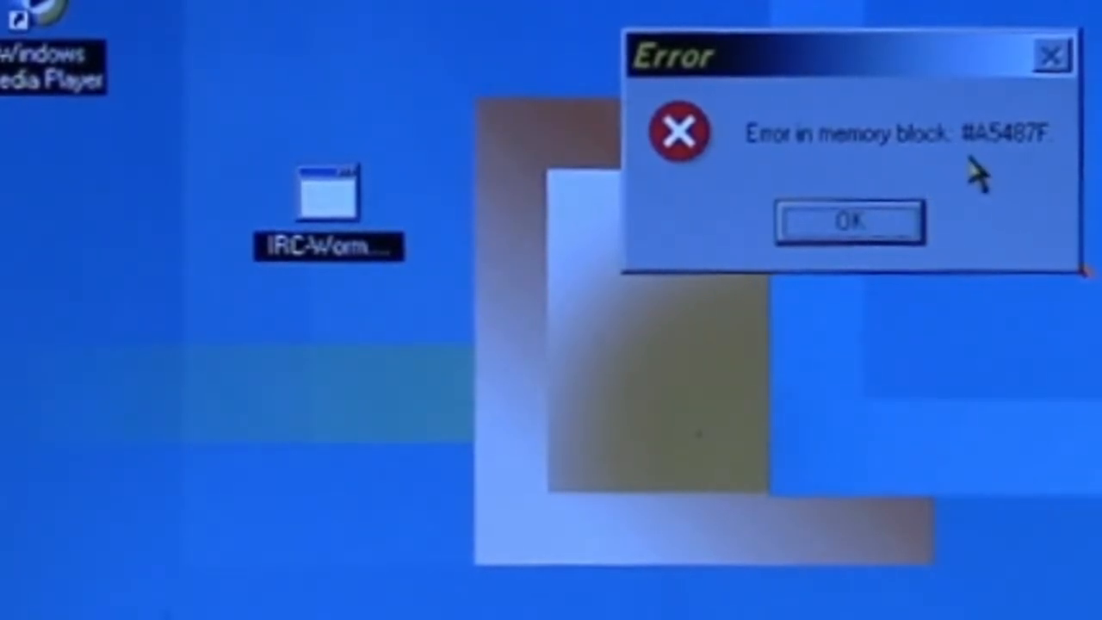
{"action": "mouse_move", "coordinate": [955, 275]}
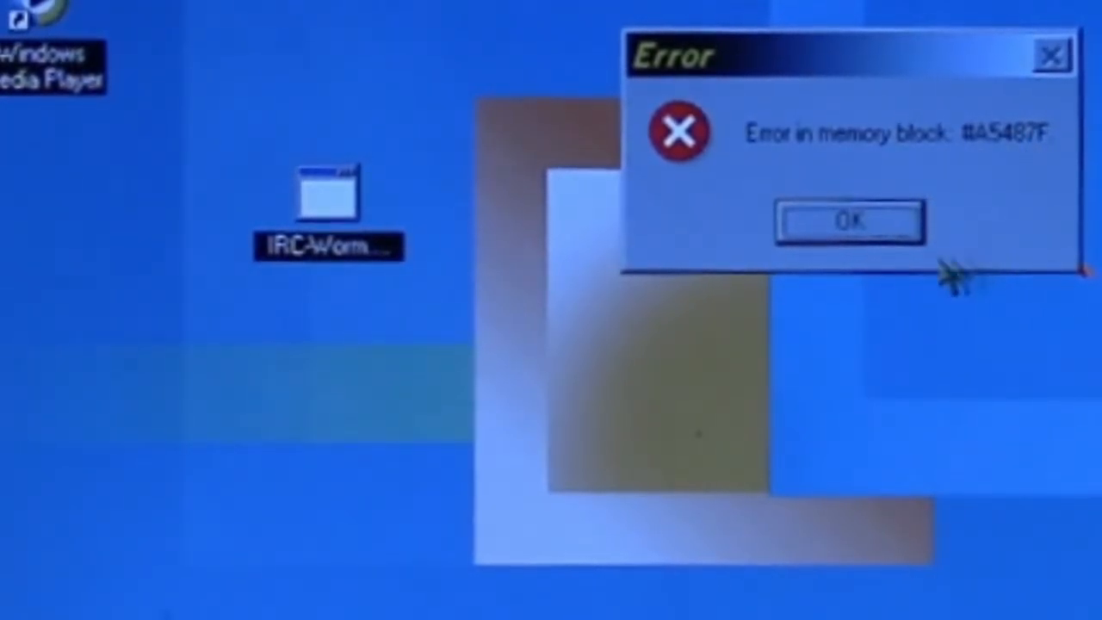
Dismiss the memory block Error dialog to reveal the desktop with the IRC-Worm file.
{"action": "left_click", "coordinate": [847, 220]}
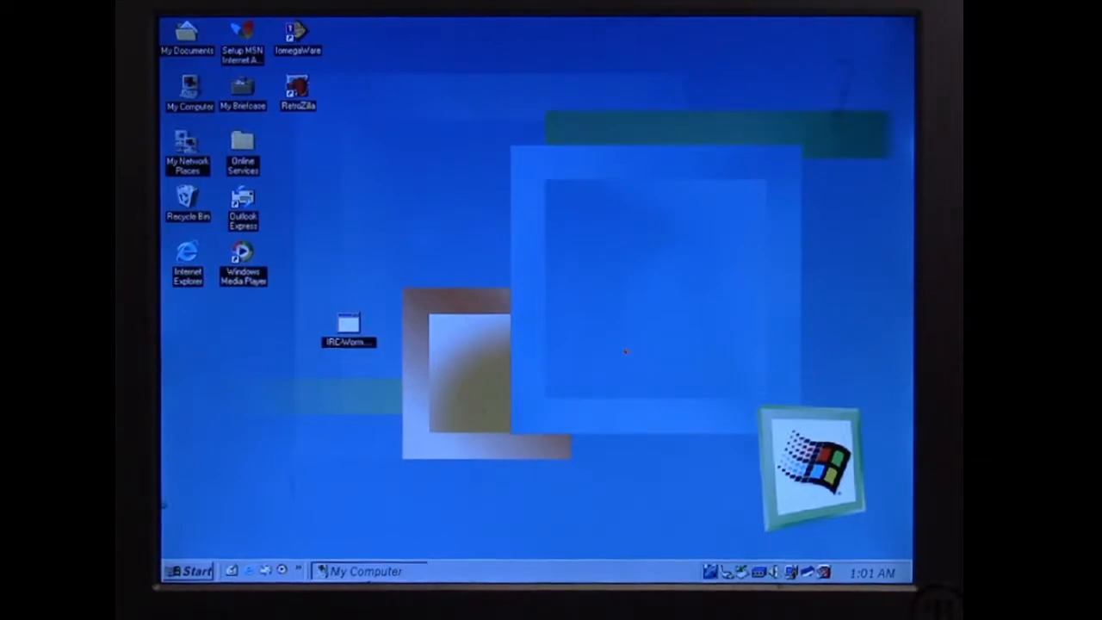
{"action": "double_click", "coordinate": [189, 93]}
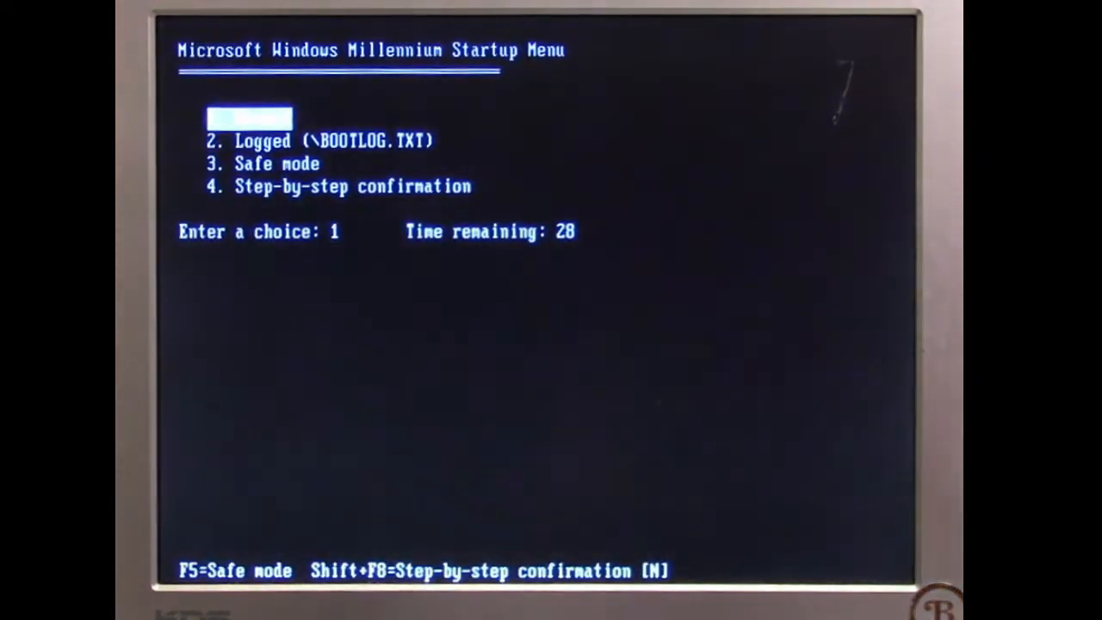
{"action": "key", "text": "down"}
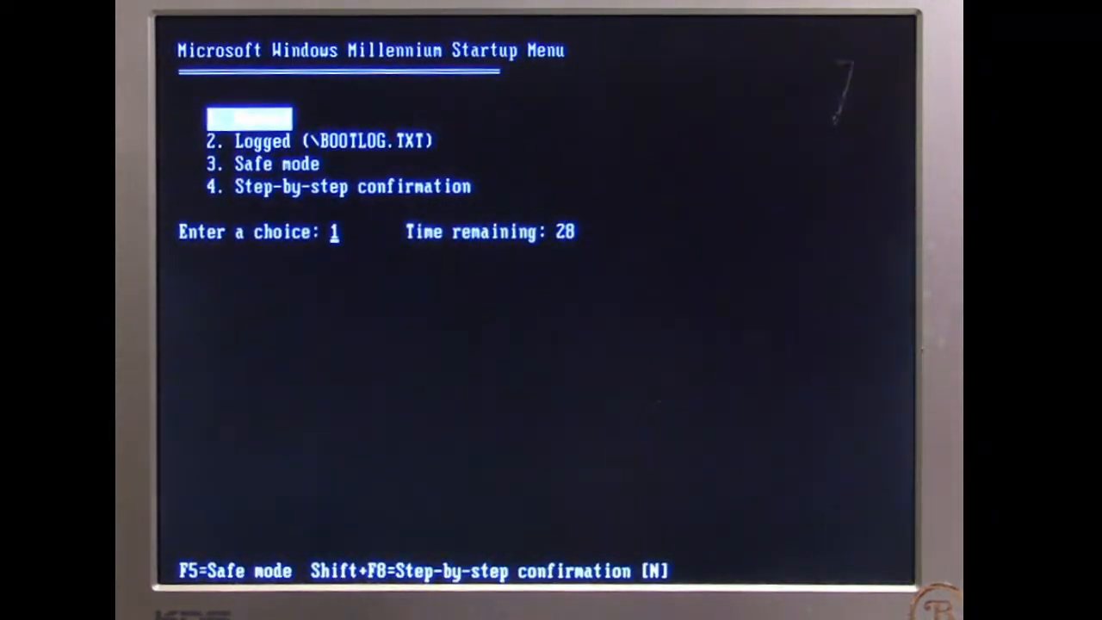
Choose option 4 Step-by-step confirmation from the Startup Menu and decline creating BOOTLOG.TXT.
{"action": "key", "text": "down"}
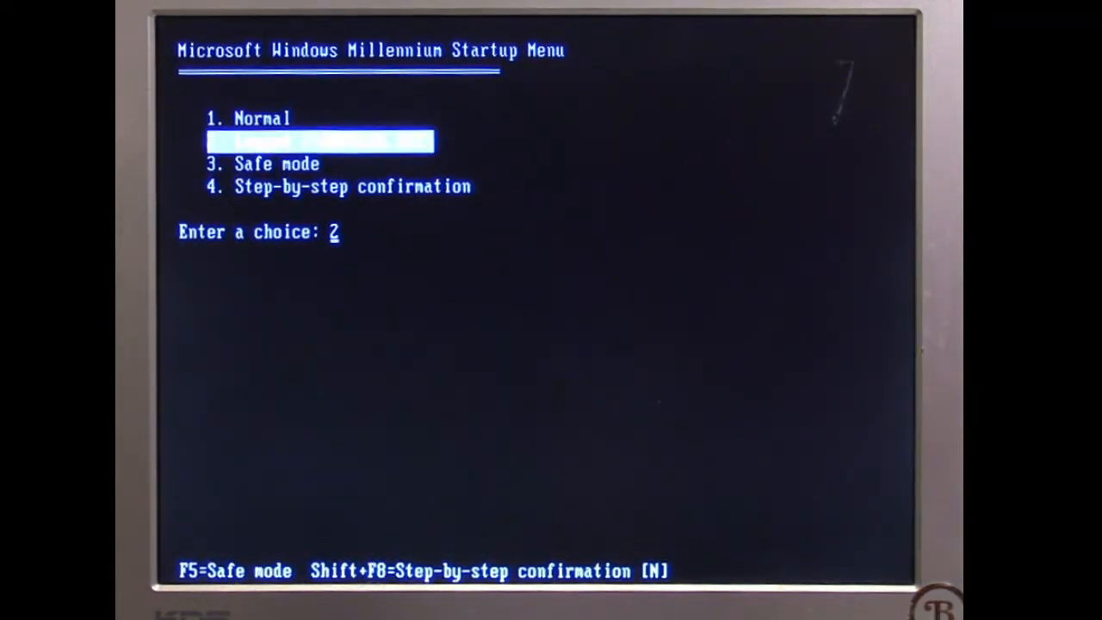
{"action": "key", "text": "Down"}
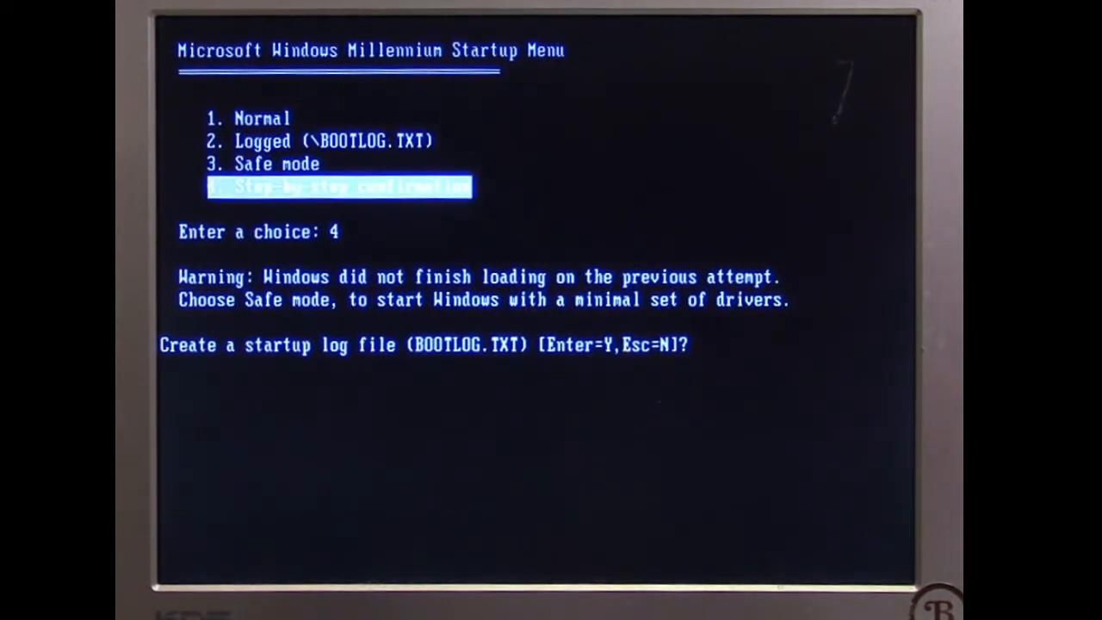
{"action": "key", "text": "Escape"}
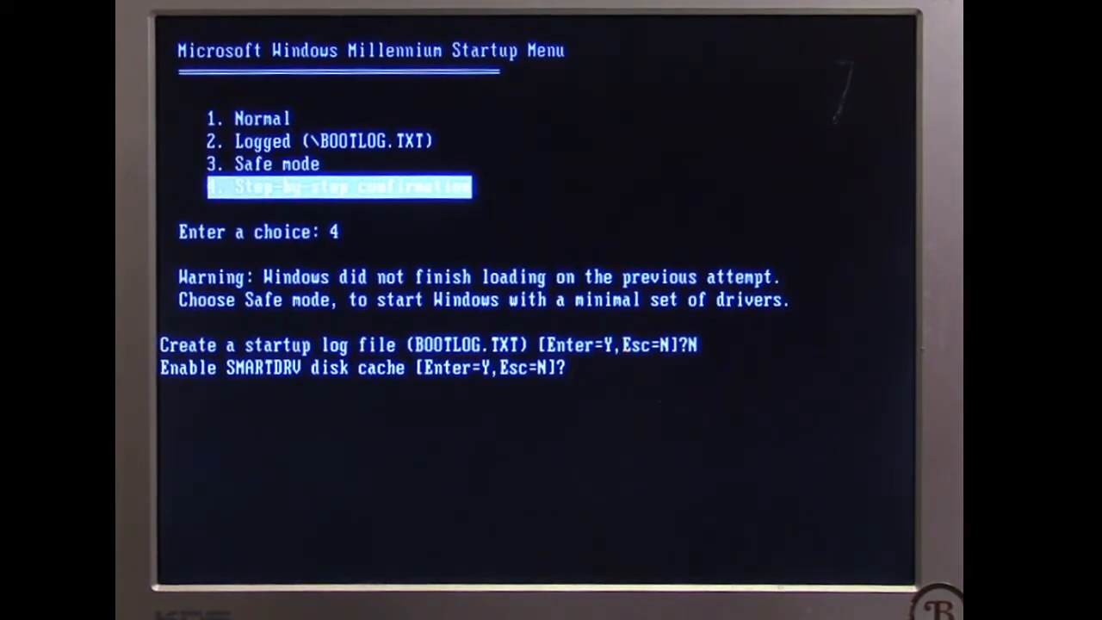